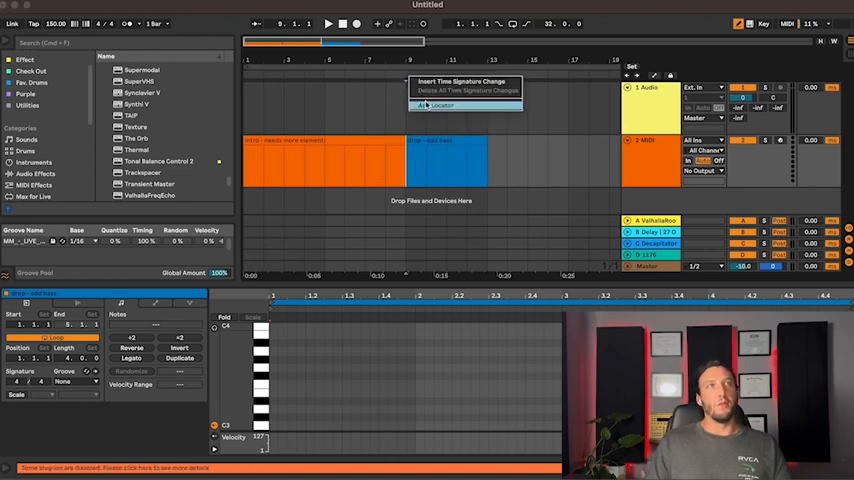
- Add a locator to the arrangement near the start of the drop clip
{"action": "left_click", "coordinate": [440, 106]}
{"action": "type", "text": "hats too lo"}
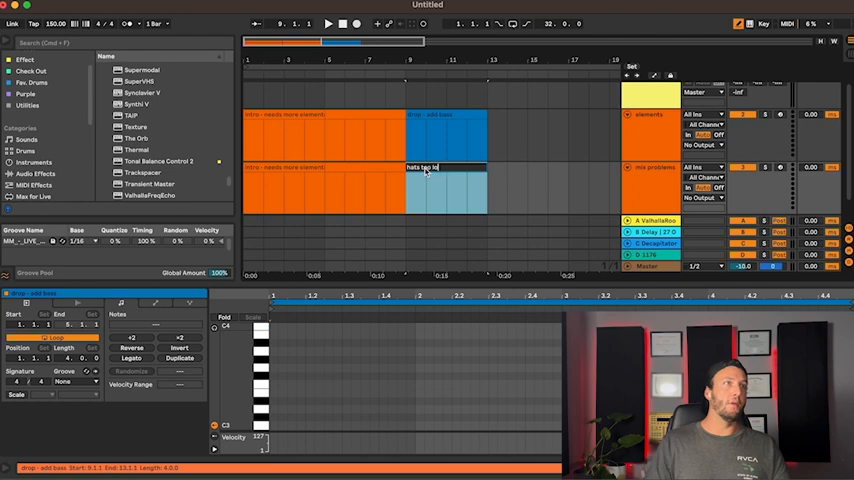
- Bring up the colour palette for the 'hats too loud' drop clip to make it yellow
{"action": "right_click", "coordinate": [445, 168]}
{"action": "type", "text": "notepa"}
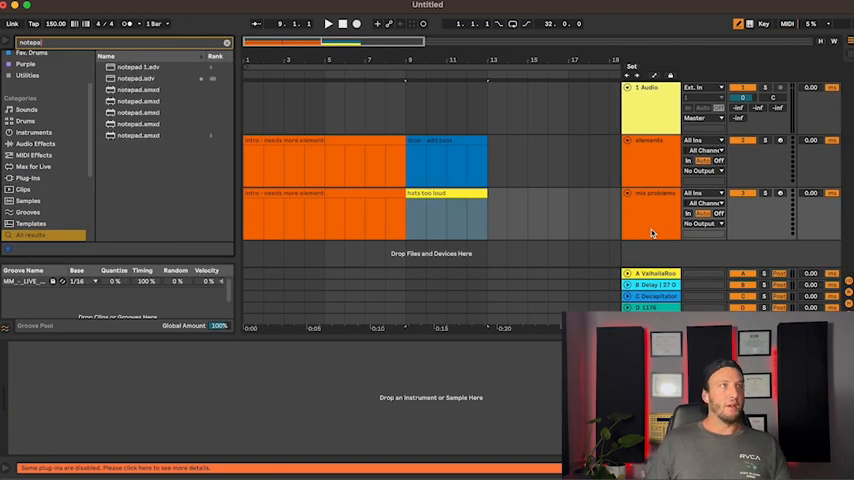
- Load notepad 1.adv from the browser onto the mix problems track
{"action": "double_click", "coordinate": [138, 66]}
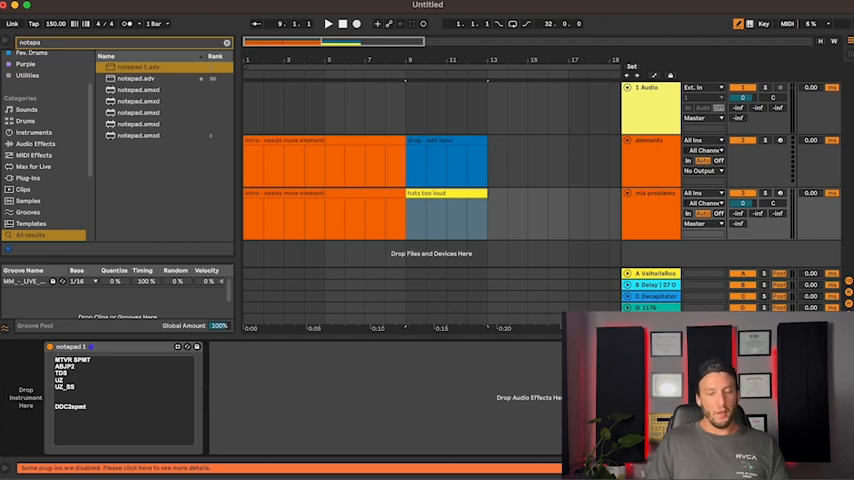
{"action": "type", "text": "try this out"}
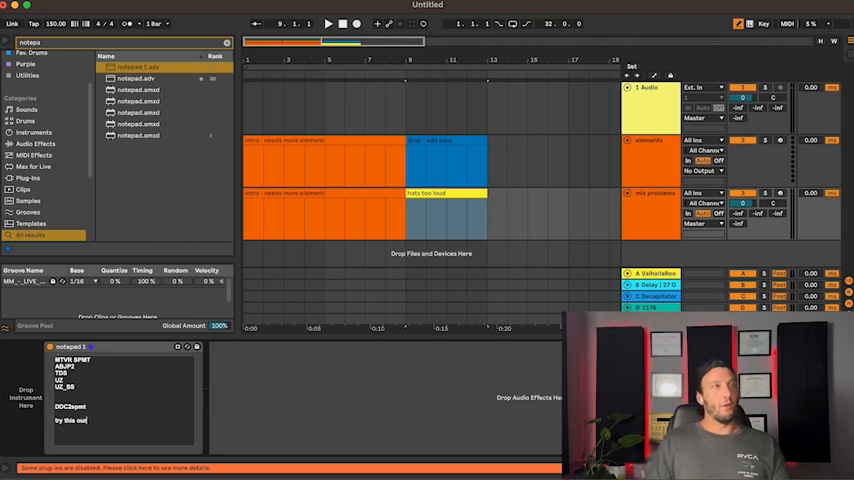
{"action": "type", "text": "or check this o"}
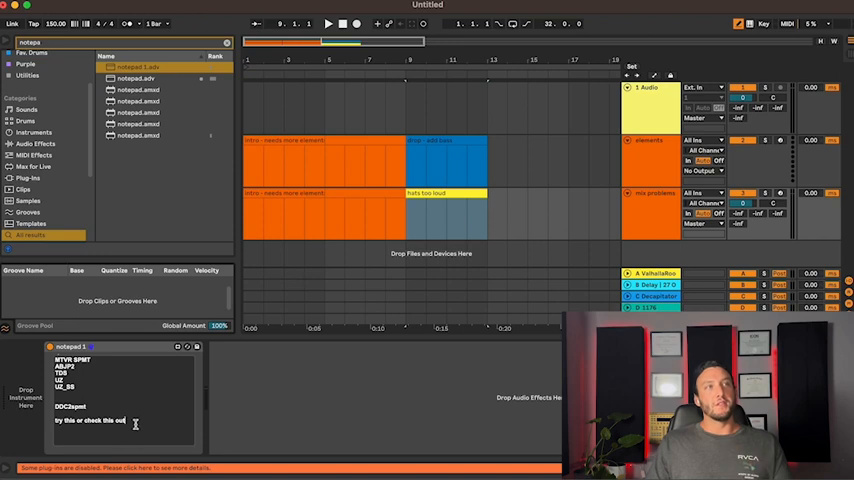
{"action": "key", "text": "backspace"}
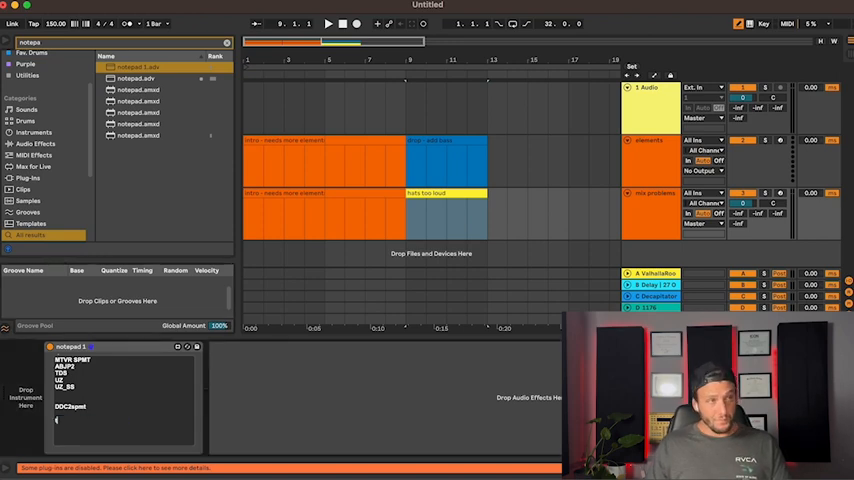